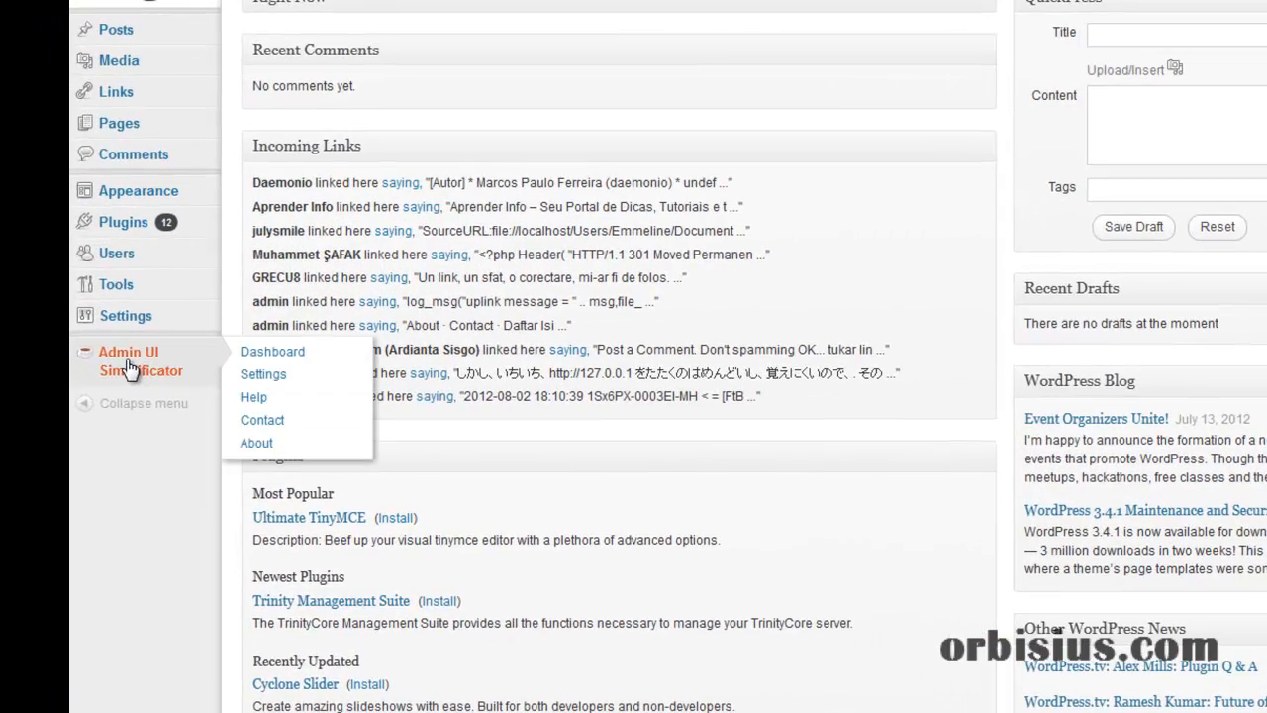
Go to the Admin UI Simplificator dashboard page from the admin sidebar.
left_click(263, 375)
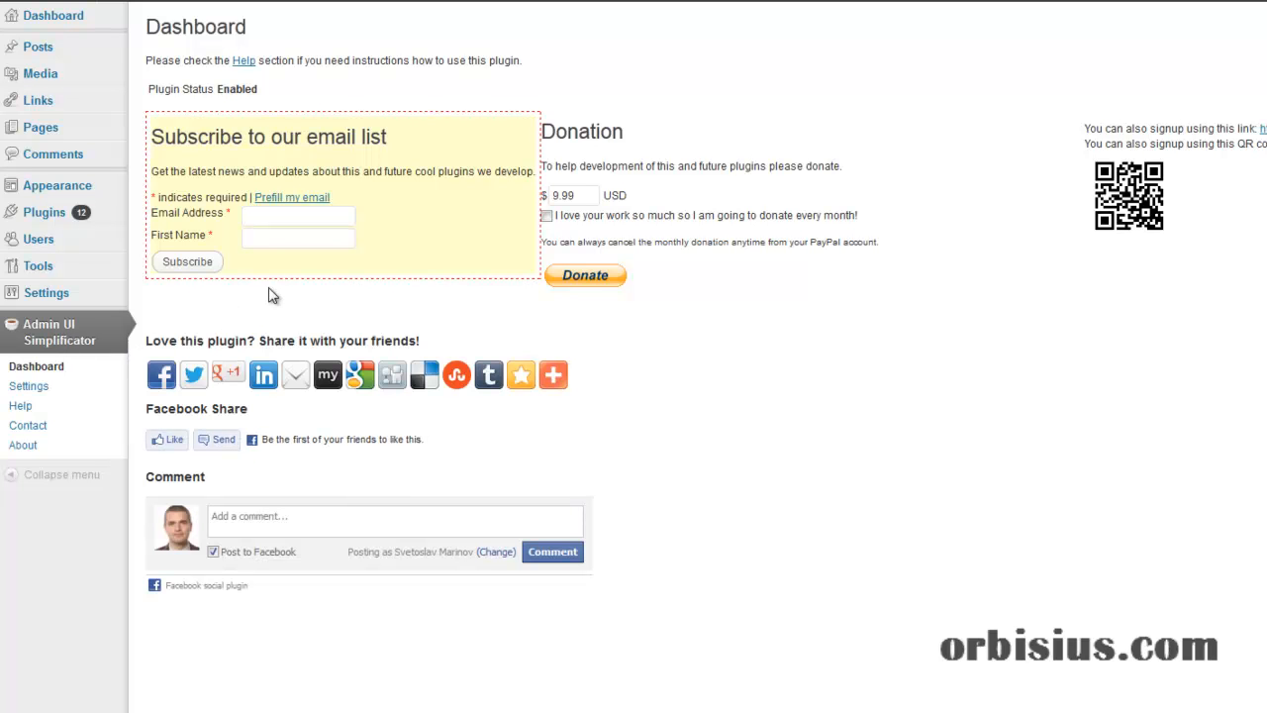
mouse_move(261, 305)
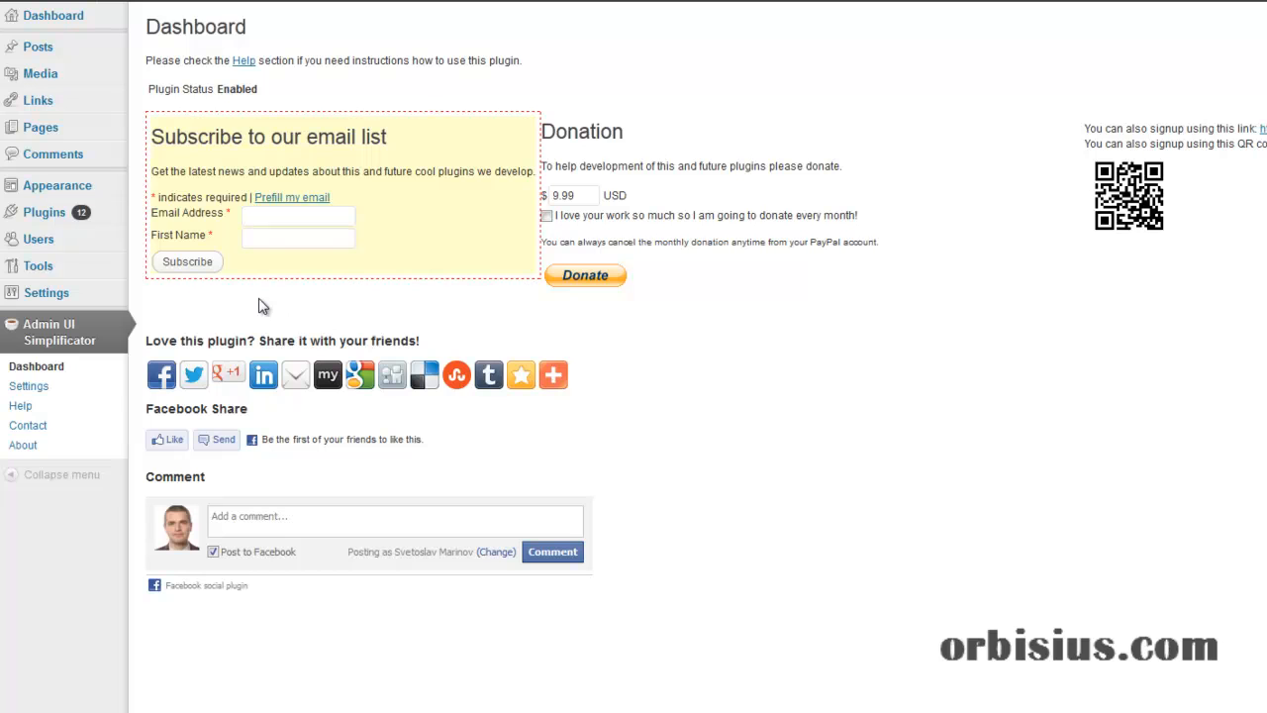
mouse_move(27, 386)
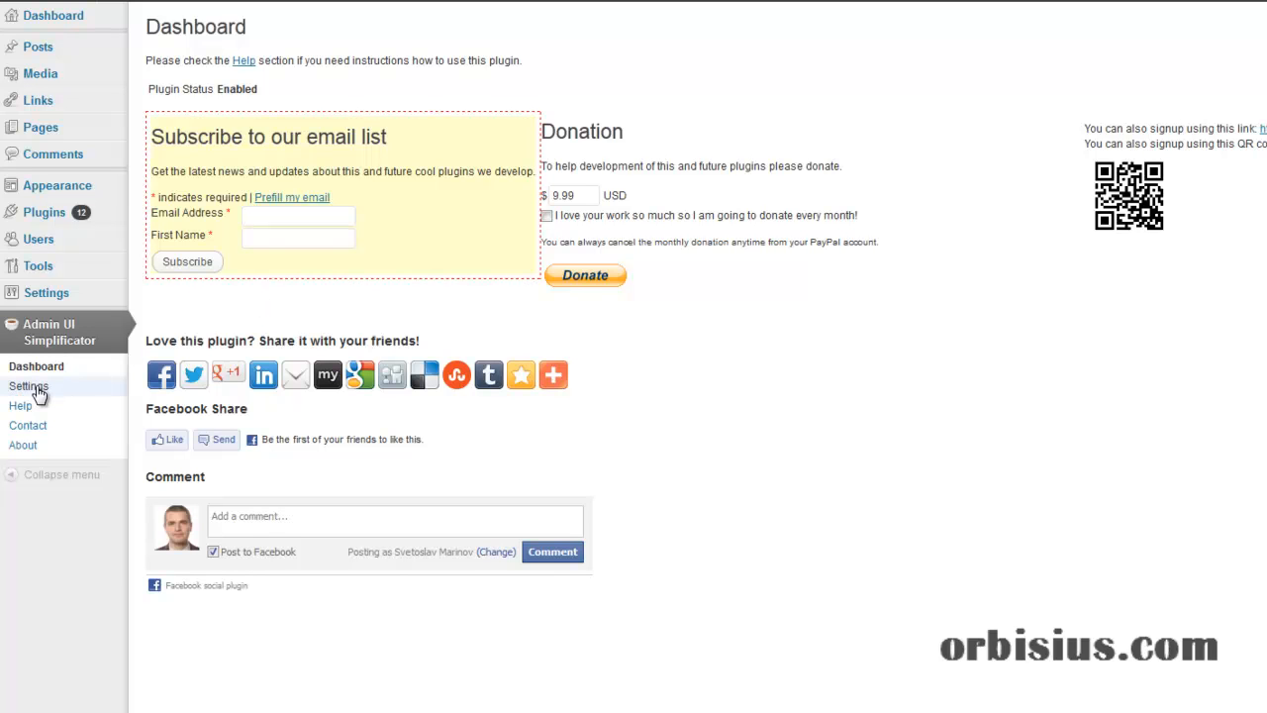
mouse_move(97, 384)
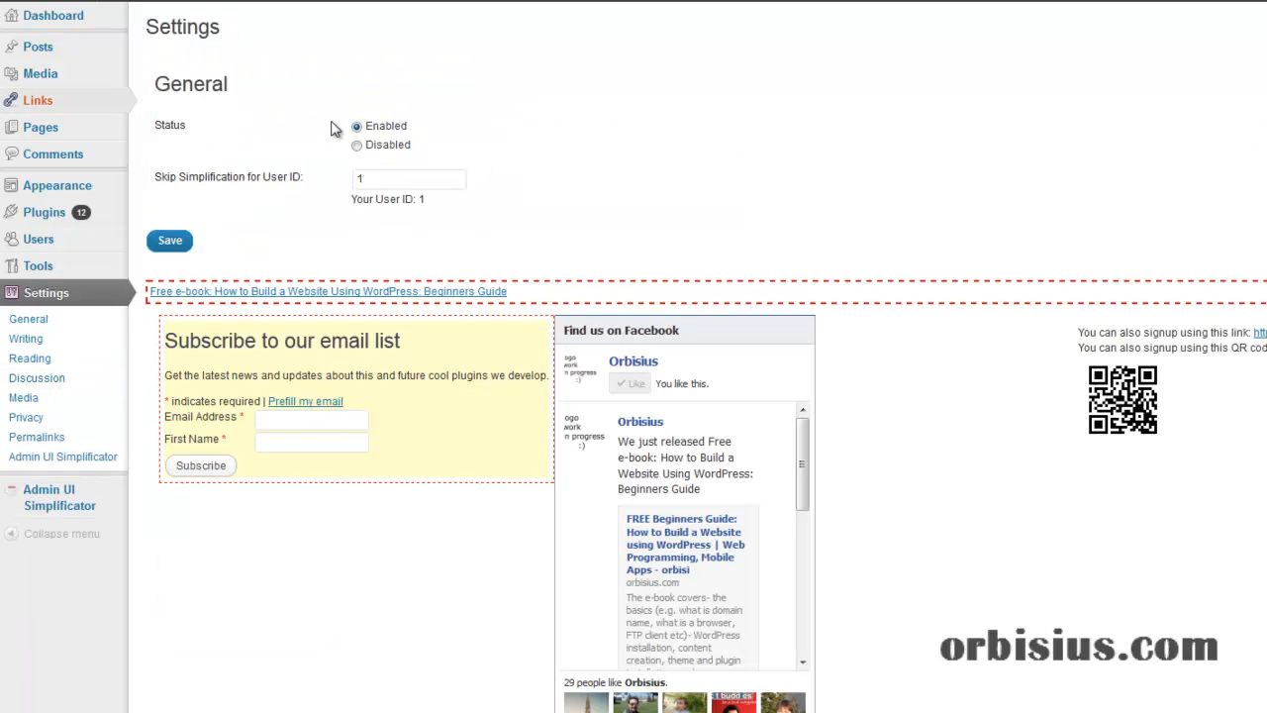
mouse_move(513, 178)
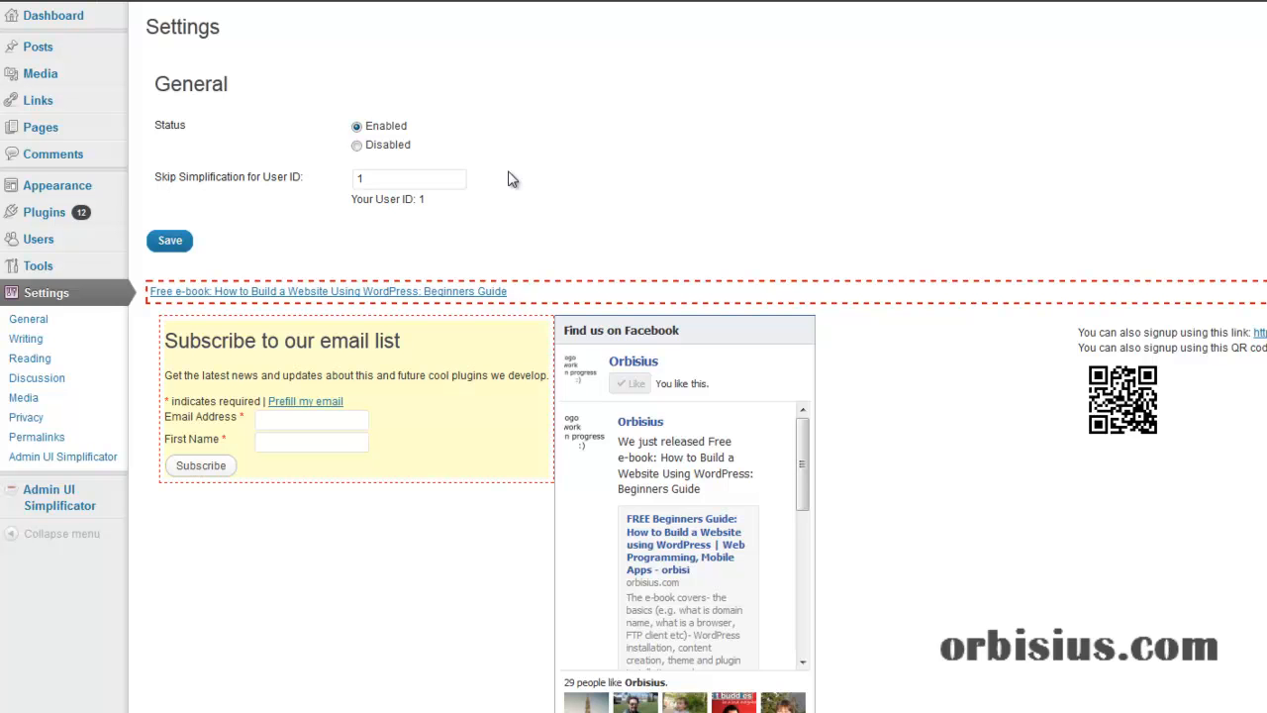
mouse_move(182, 230)
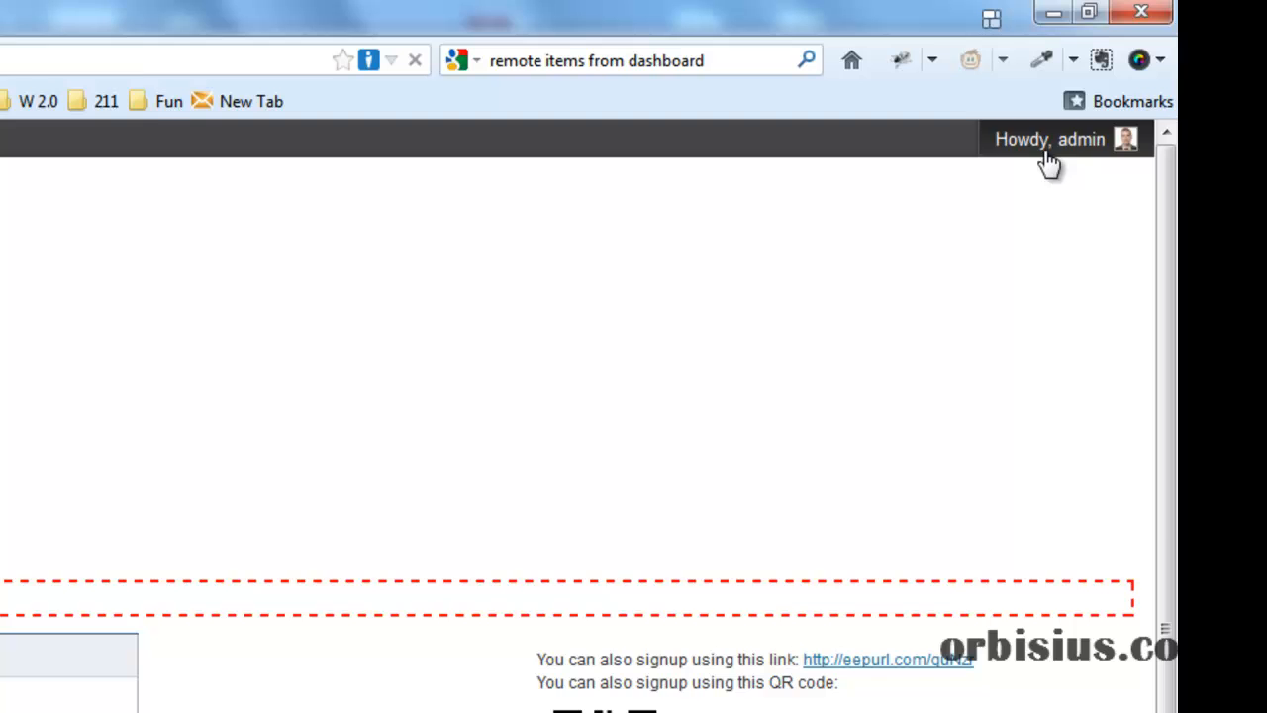
Log out of the admin account via the Howdy, admin menu.
left_click(1049, 139)
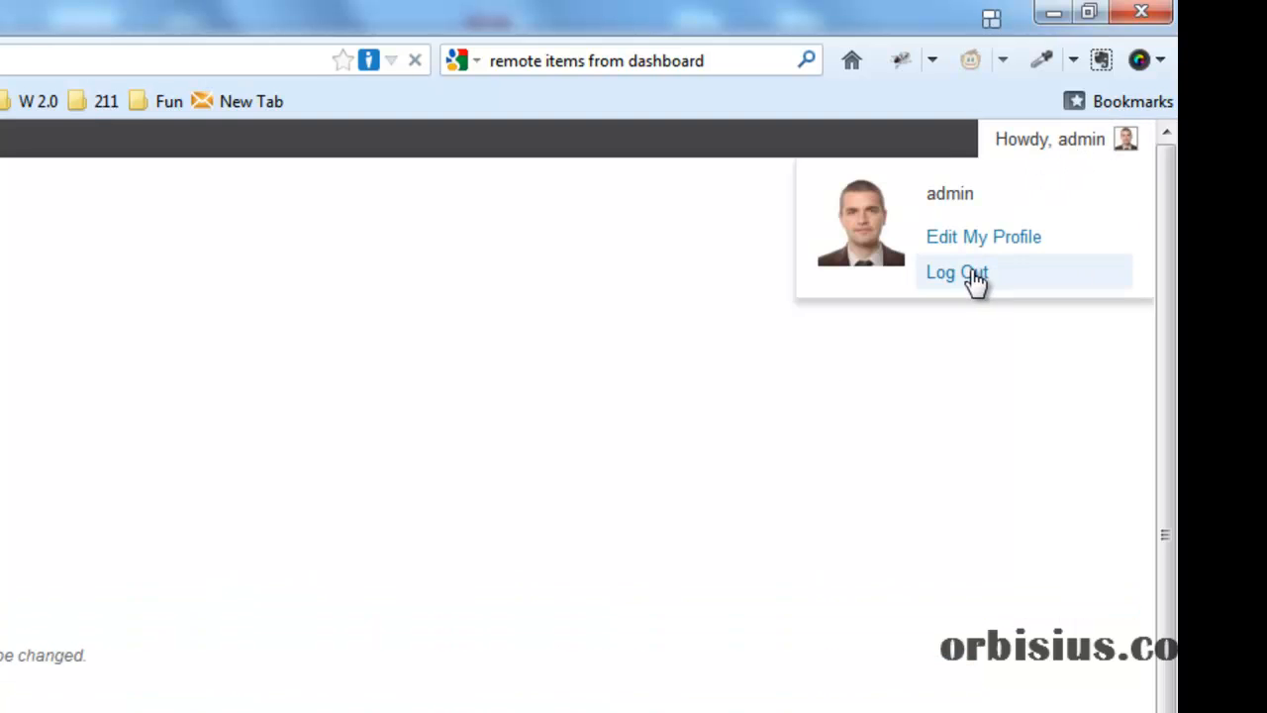
left_click(956, 274)
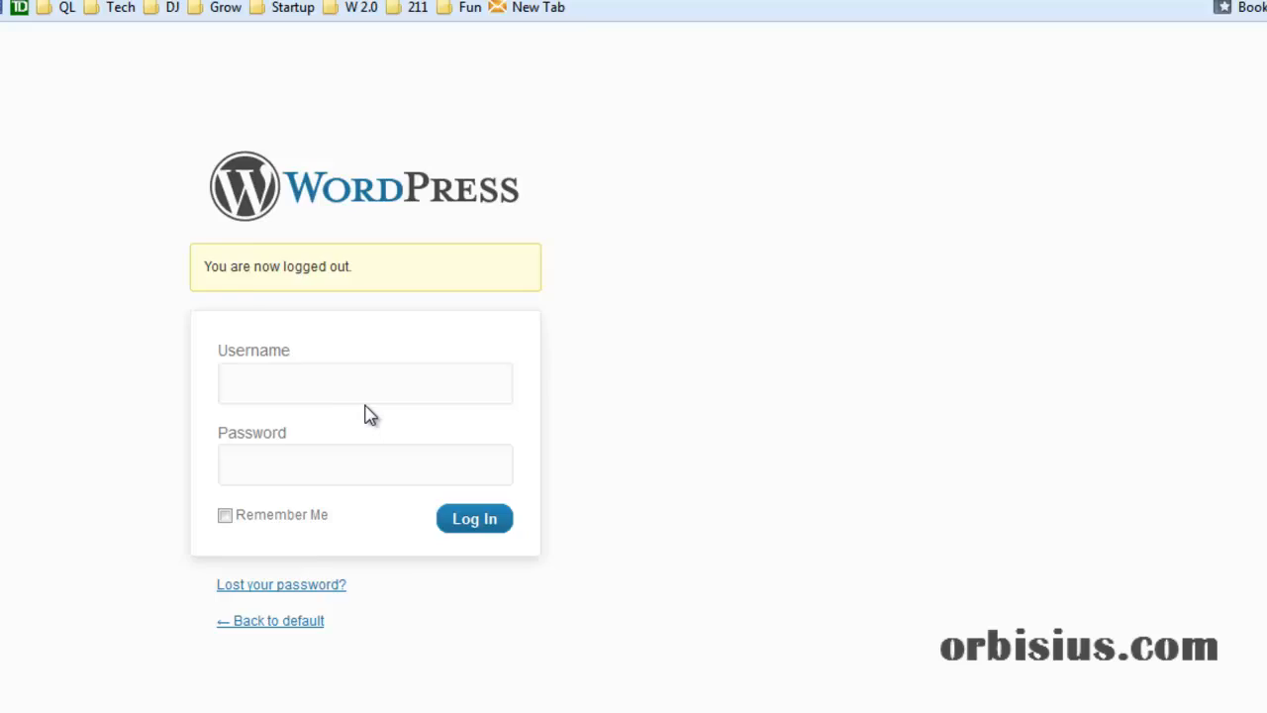
Sign in as admin2 to see the simplified dashboard with Posts, Media, Pages and Profile.
type("ad")
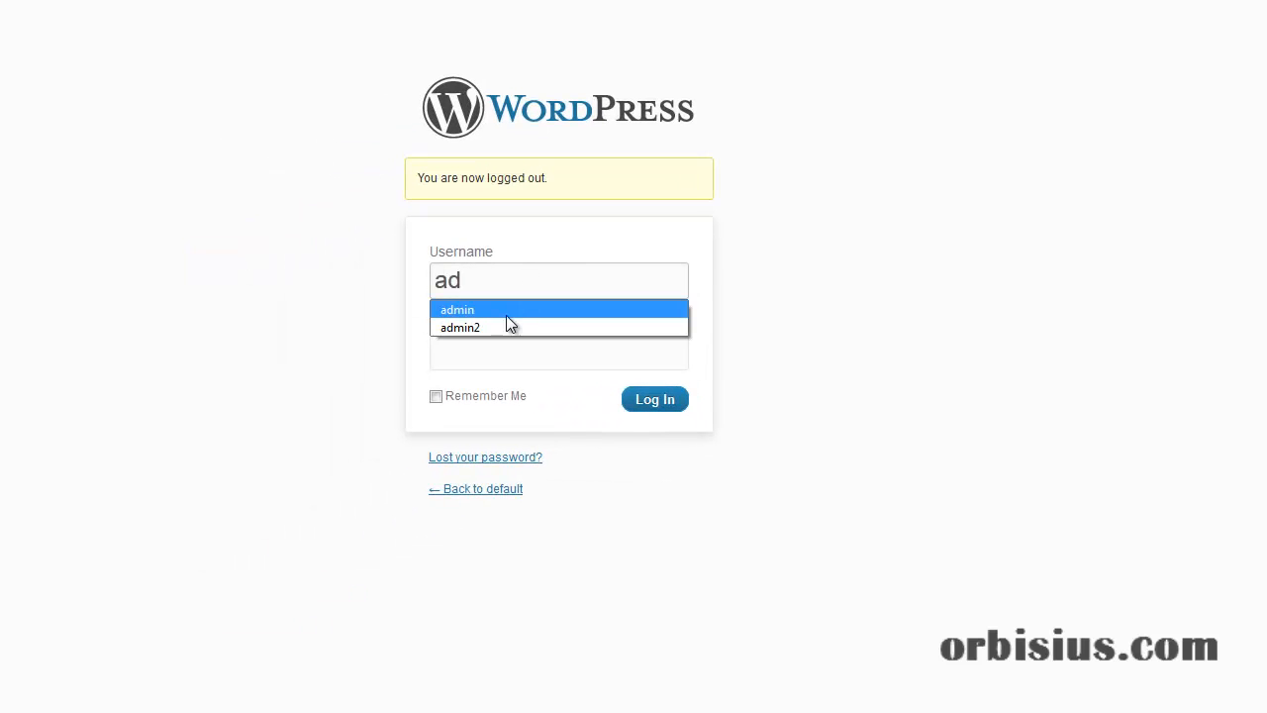
left_click(457, 309)
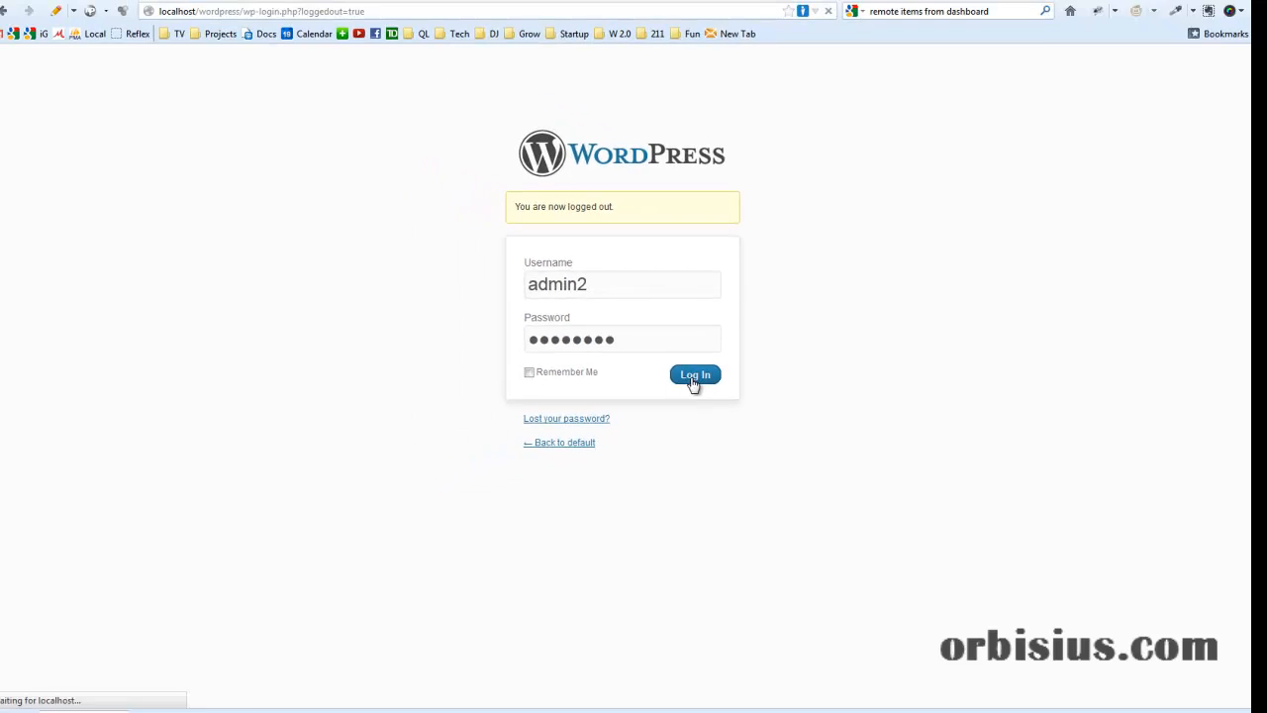
left_click(693, 374)
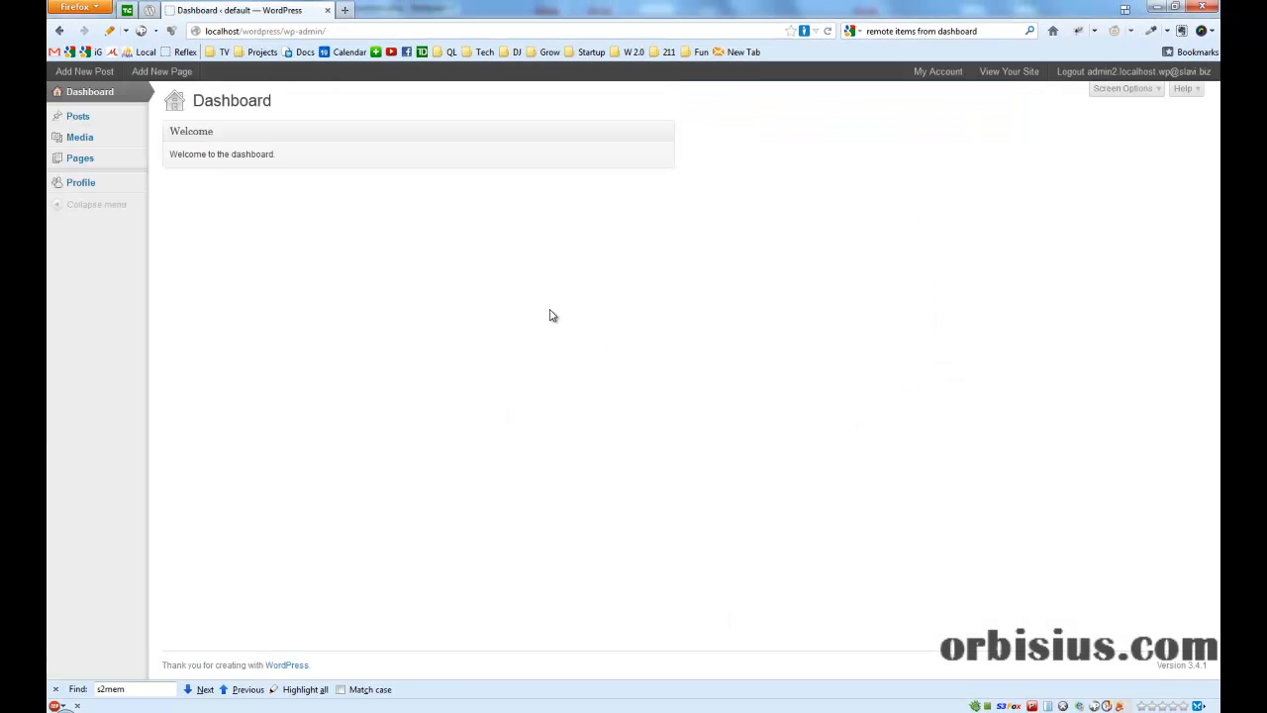